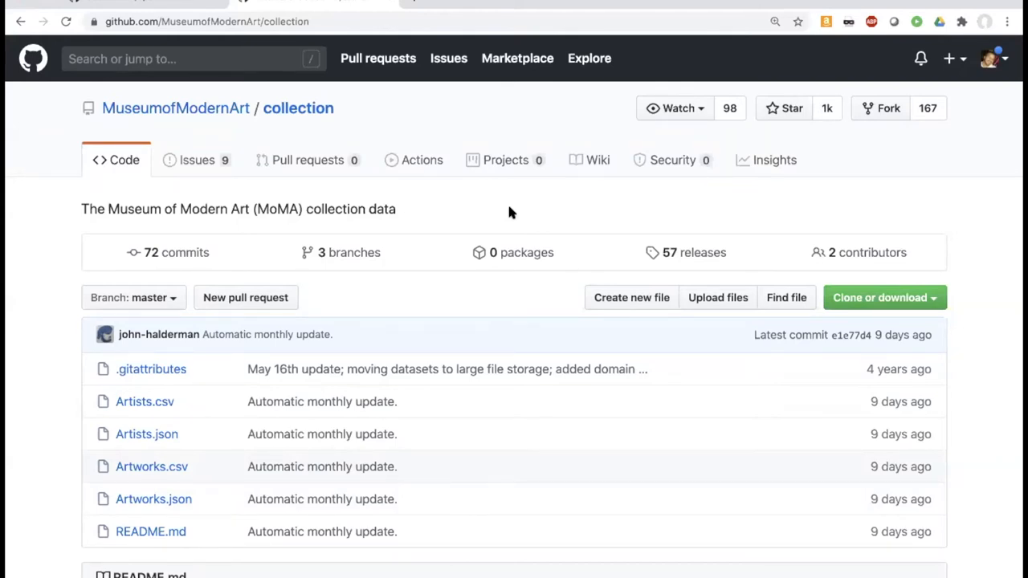
mouse_move(412, 141)
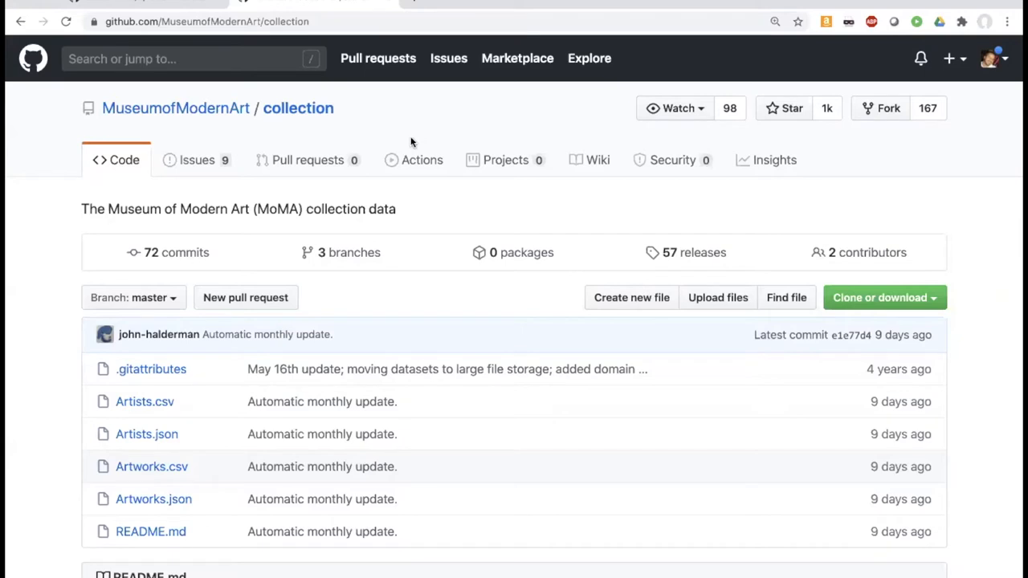
mouse_move(386, 351)
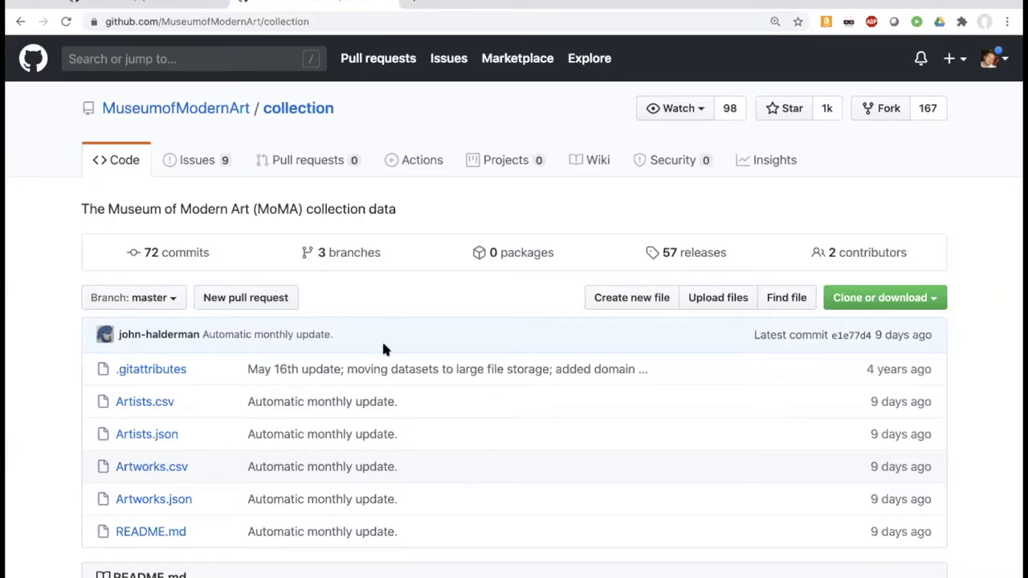
mouse_move(442, 217)
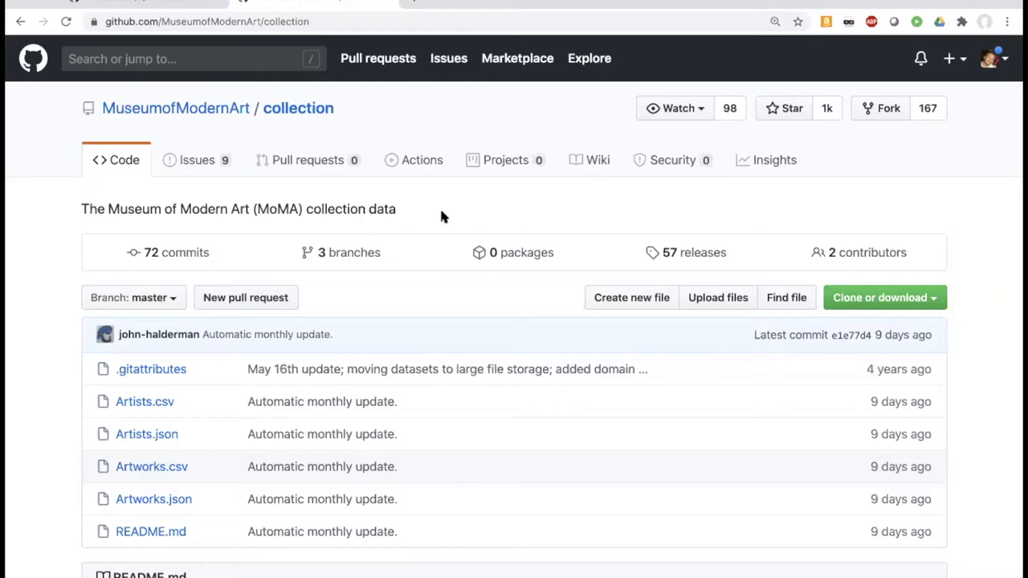
mouse_move(437, 213)
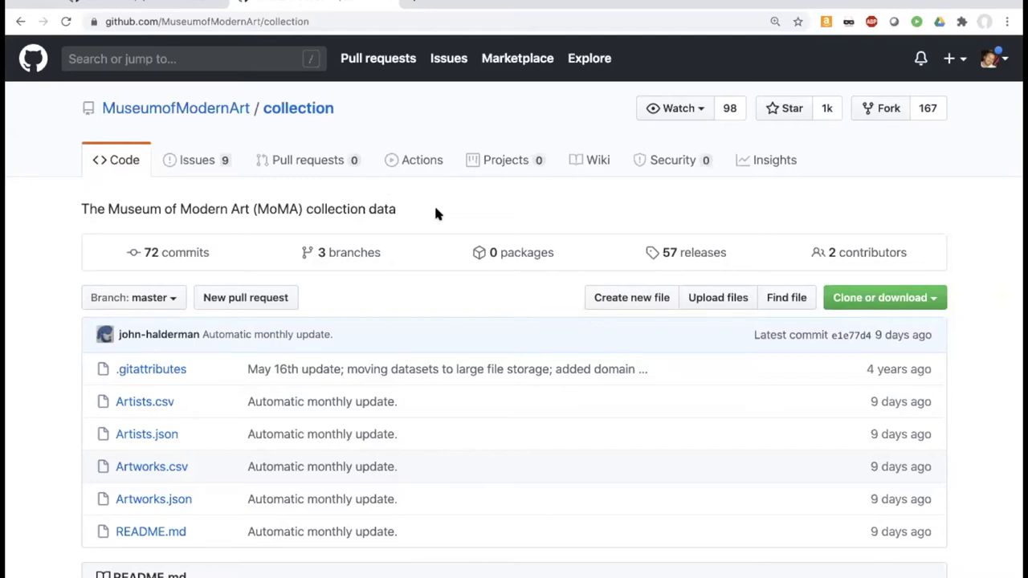
Step: Run show tables to list the artists, artworks and metobjects CSV tables
scroll(down, 3)
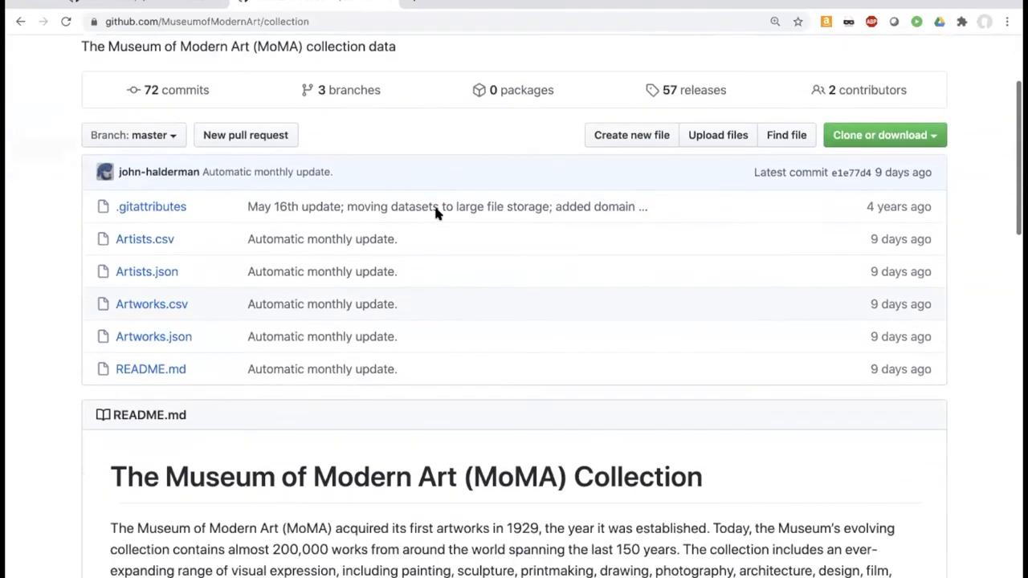
scroll(down, 3)
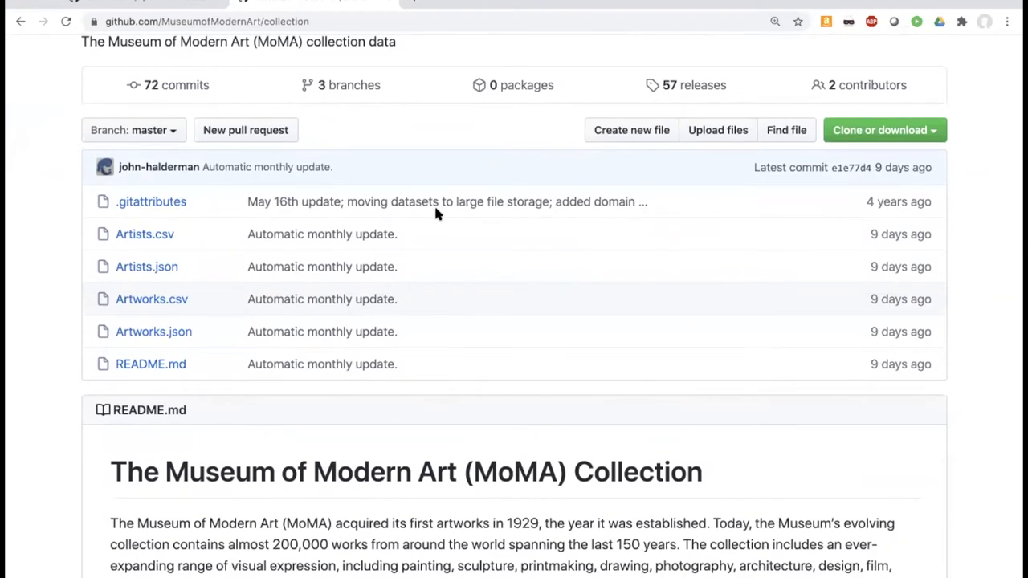
mouse_move(206, 305)
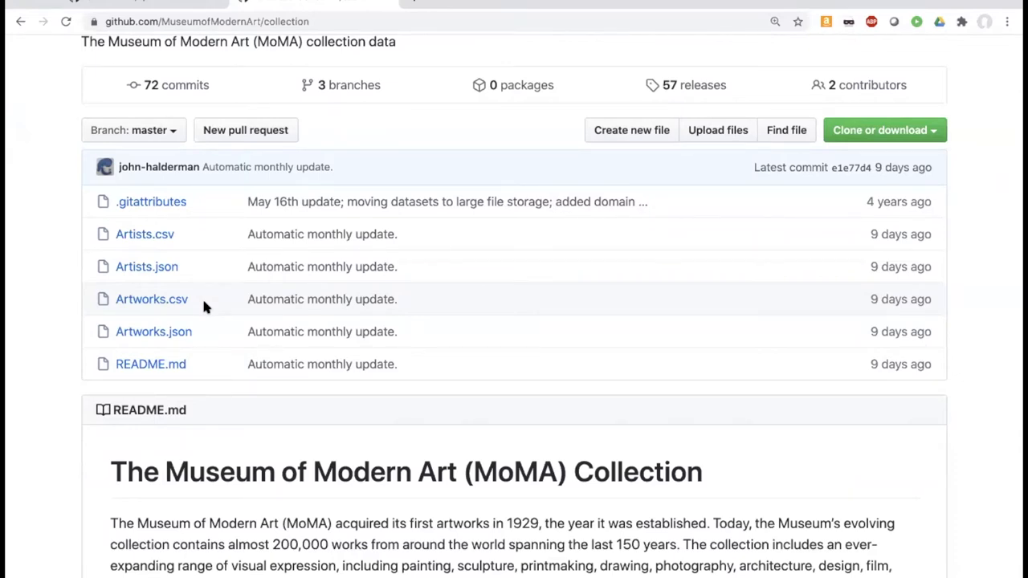
mouse_move(186, 116)
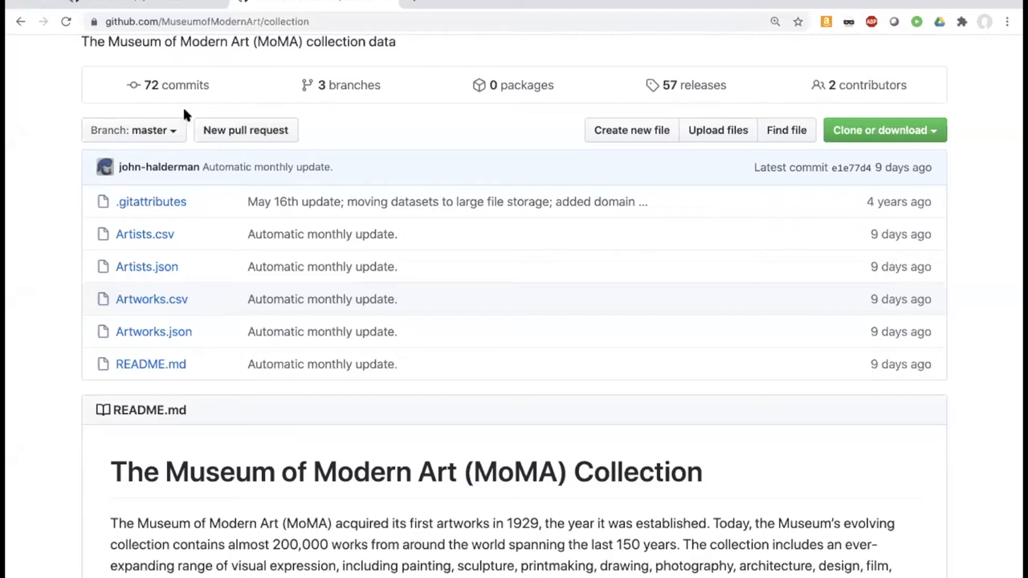
mouse_move(168, 19)
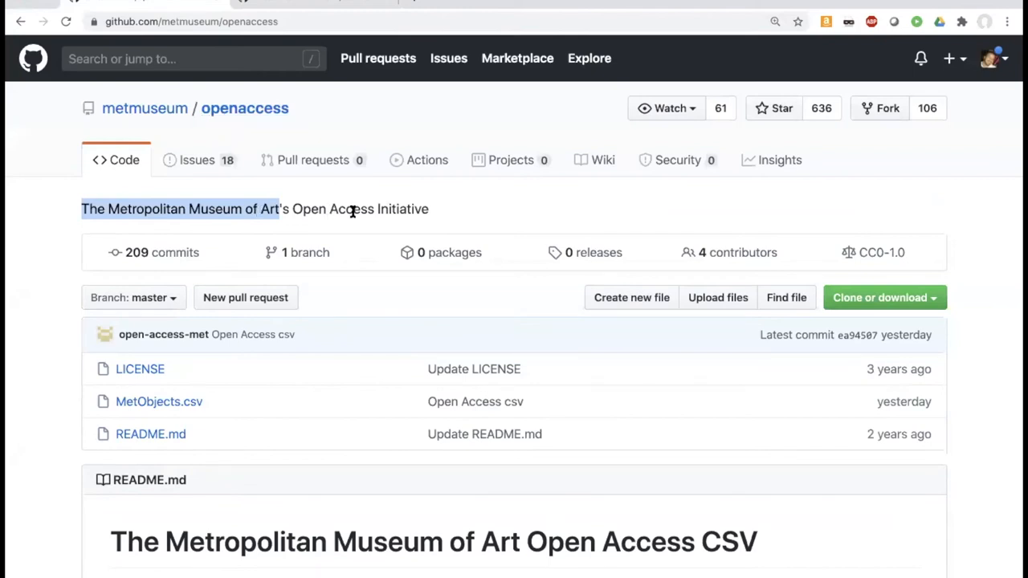
click(353, 209)
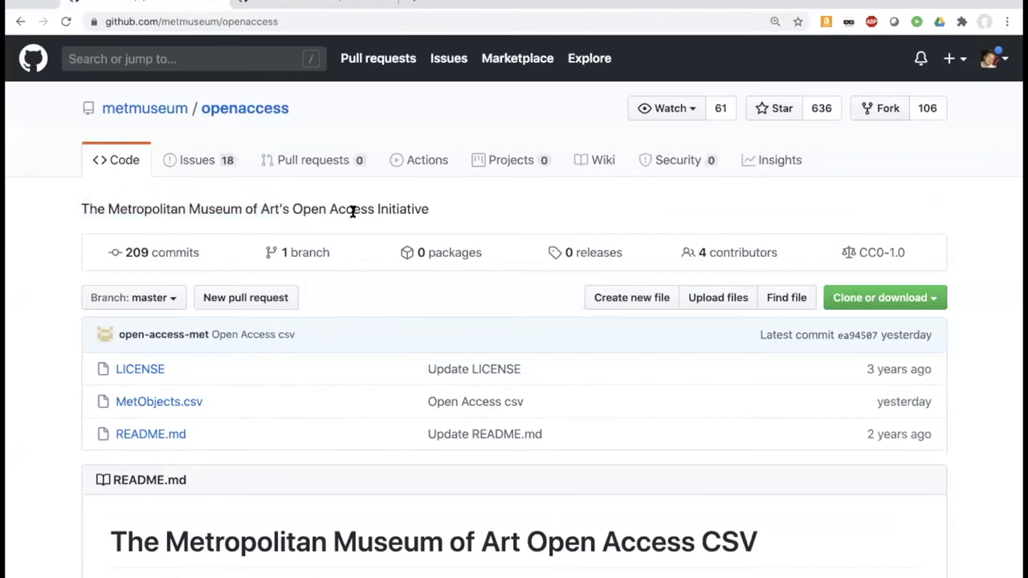
mouse_move(219, 408)
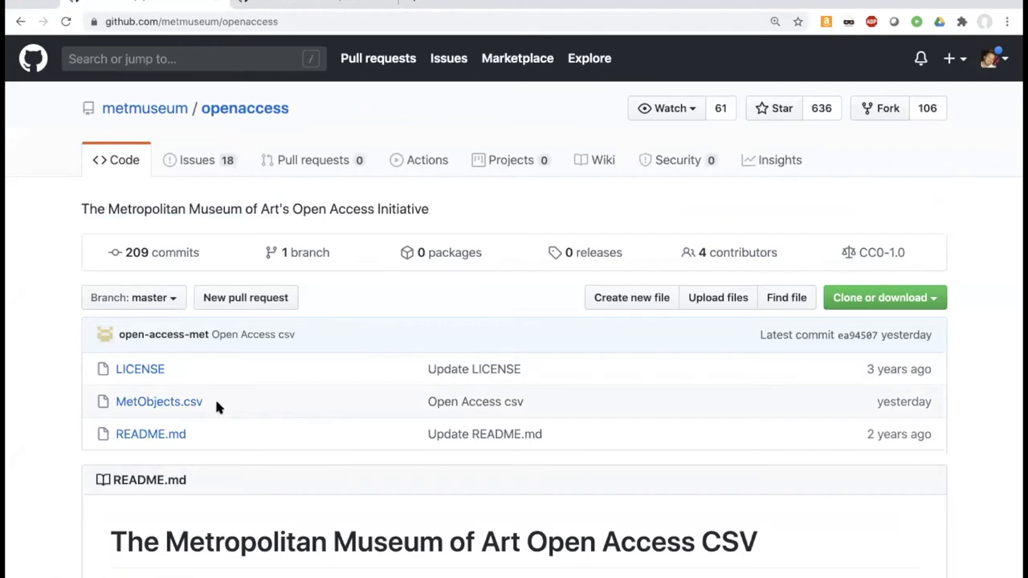
mouse_move(475, 20)
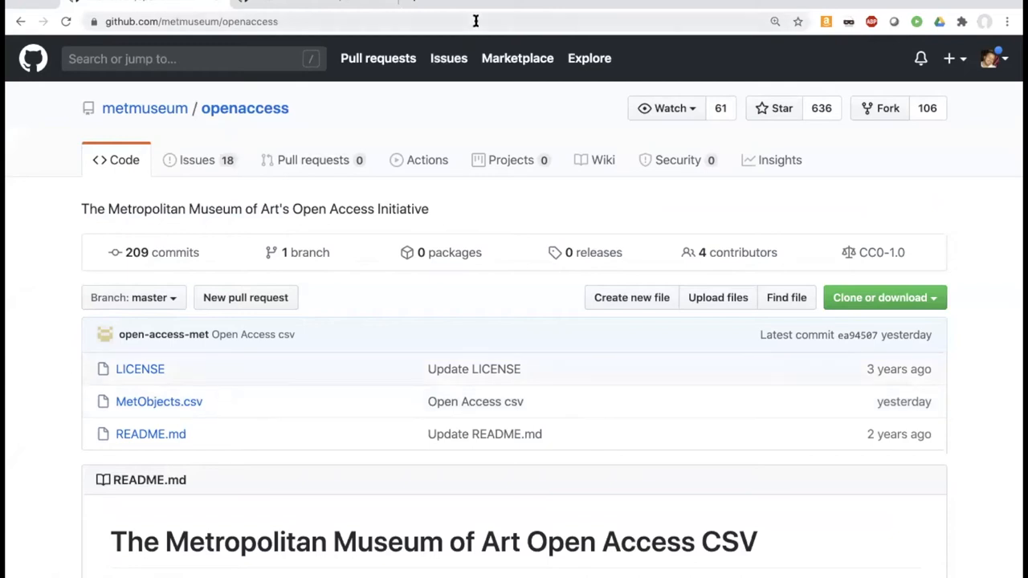
mouse_move(620, 26)
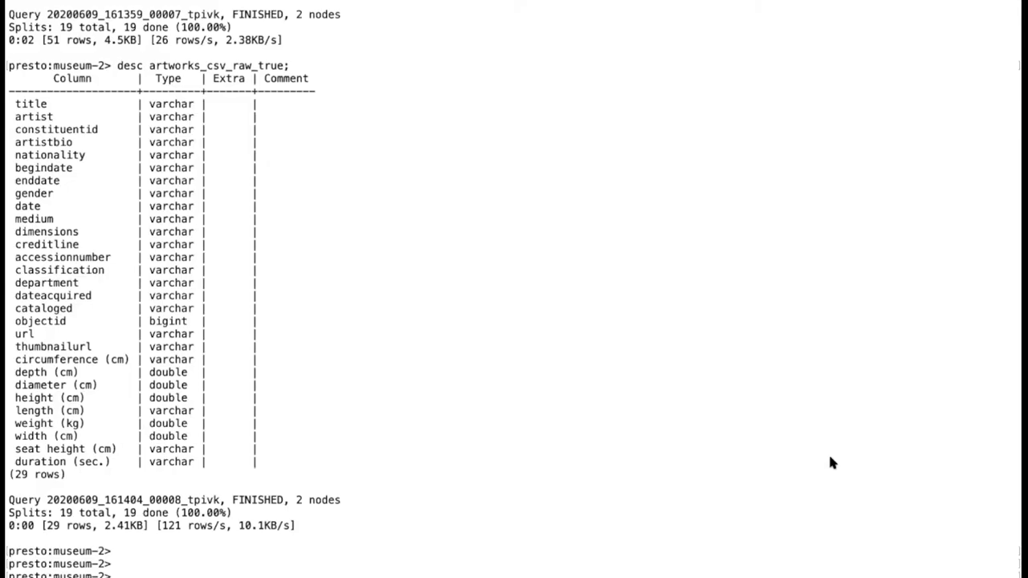
mouse_move(390, 450)
text(show tables;)
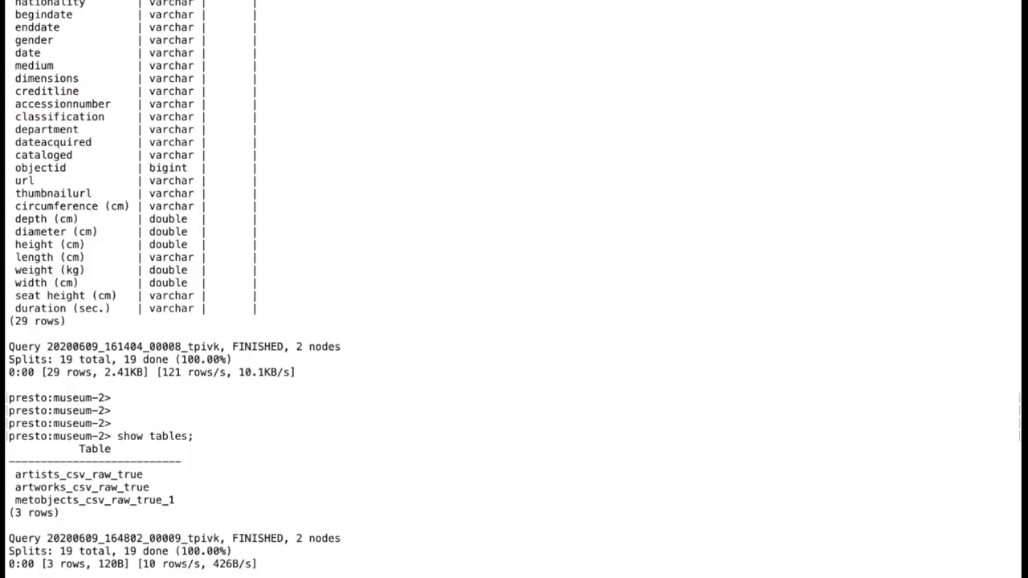
mouse_move(141, 501)
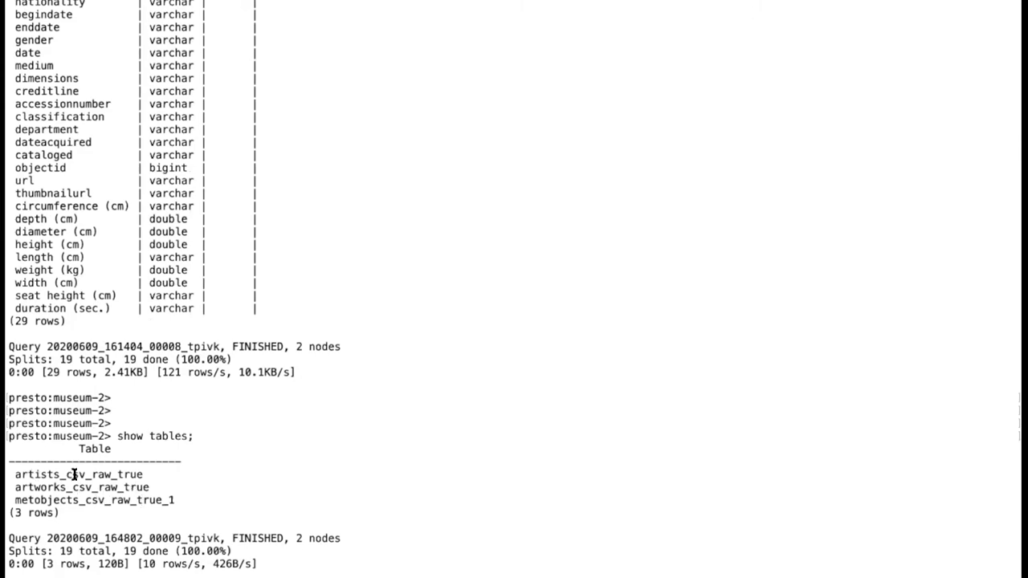
mouse_move(106, 490)
text(desc metobjects_csv_raw_true_1;)
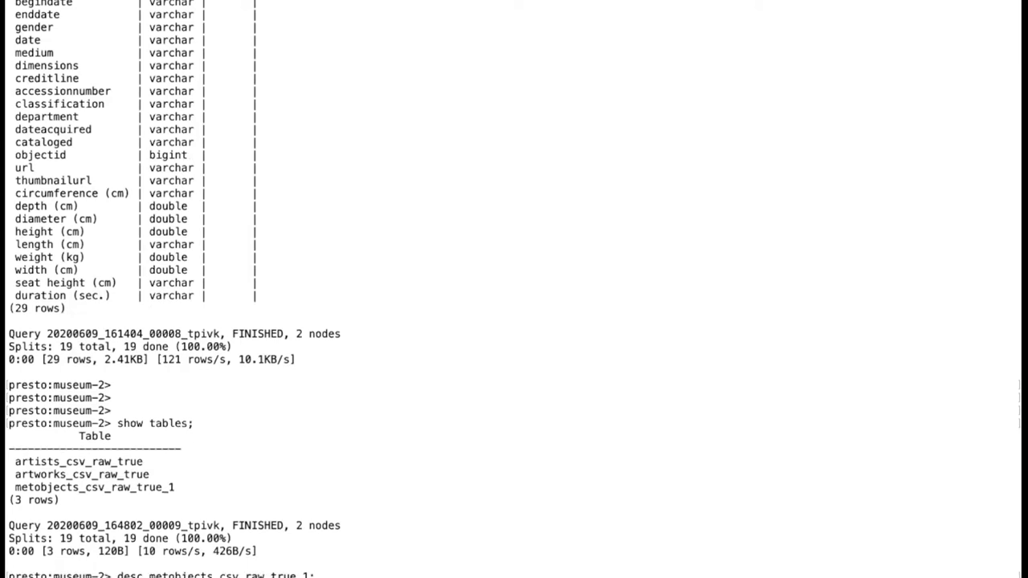
Step: Scroll through the column schemas returned for metobjects_csv_raw_true_1 and artworks_csv_raw_true
scroll(down, 3)
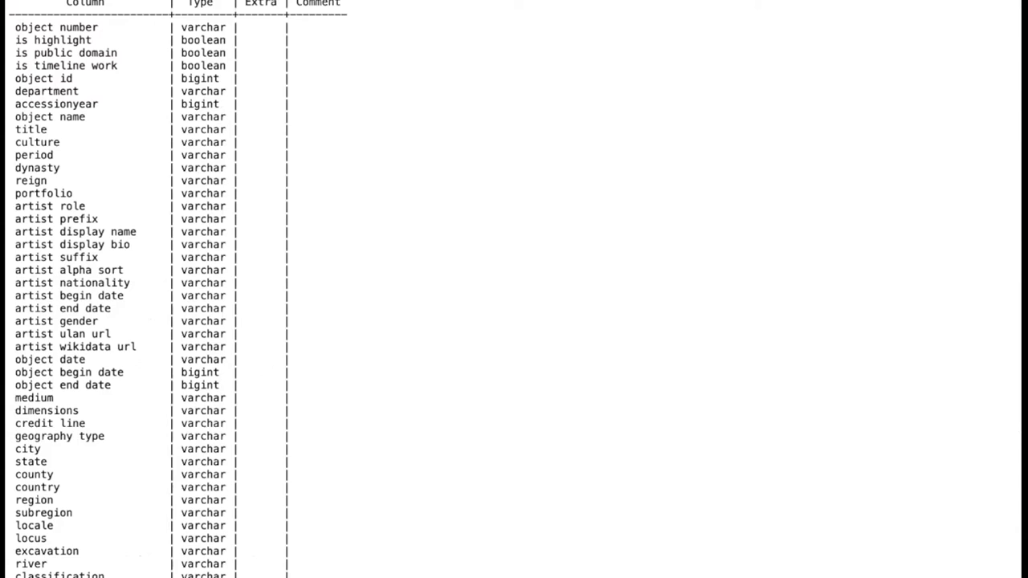
scroll(down, 3)
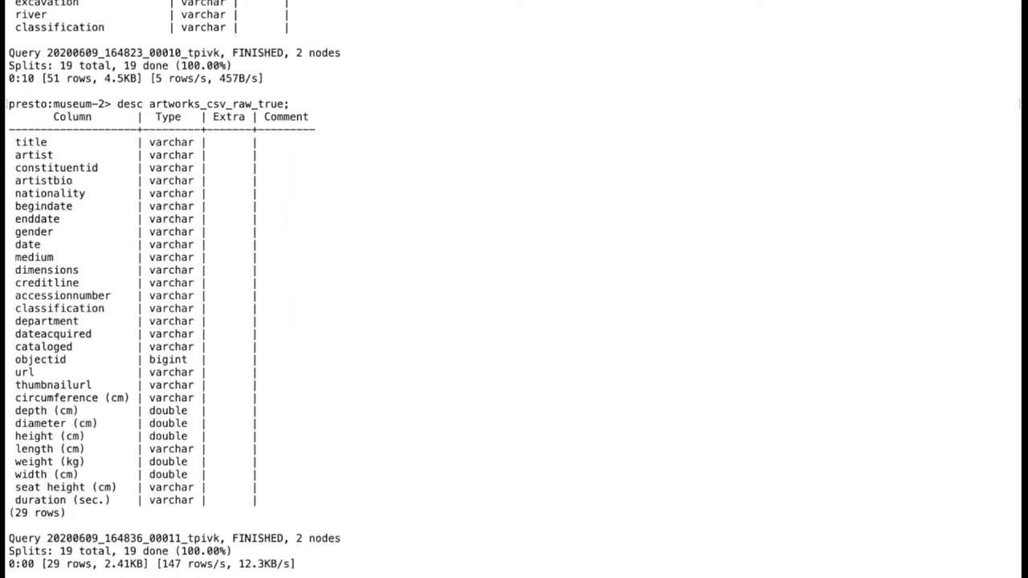
Step: Compose the join of metobjects and artworks on "artist display name" = artist with LENGTH(art.artist) > 0
scroll(down, 3)
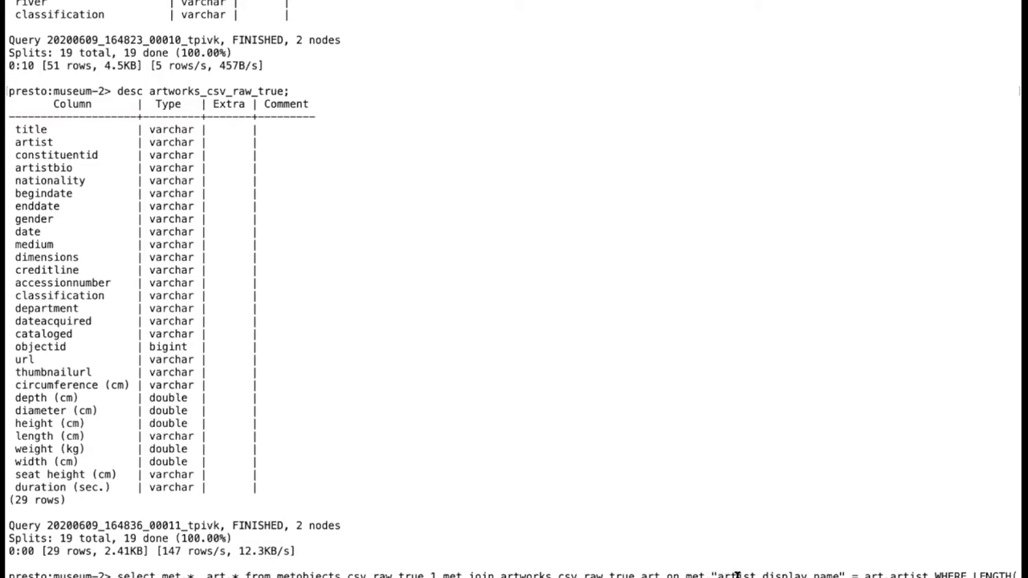
mouse_move(795, 572)
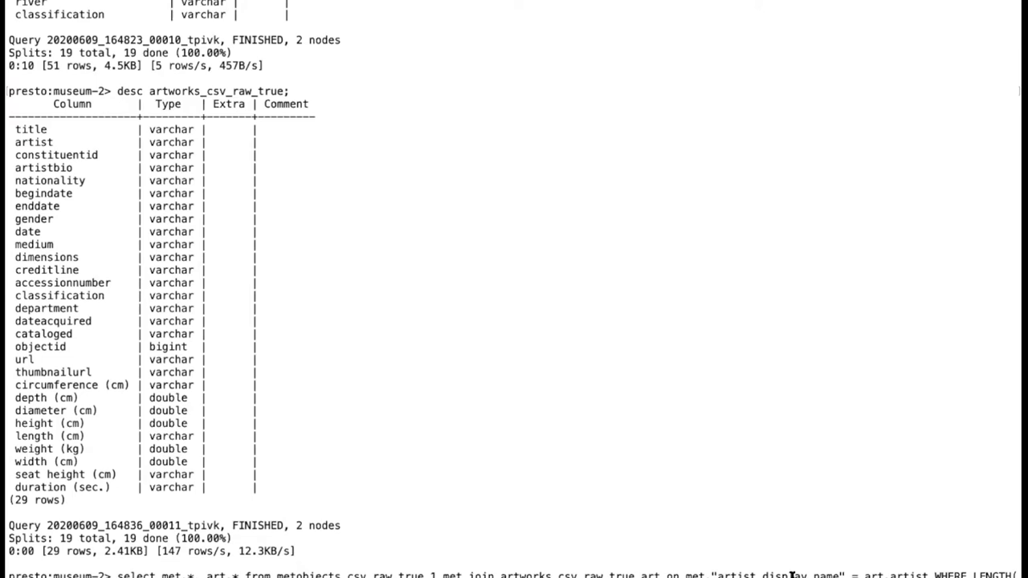
mouse_move(914, 572)
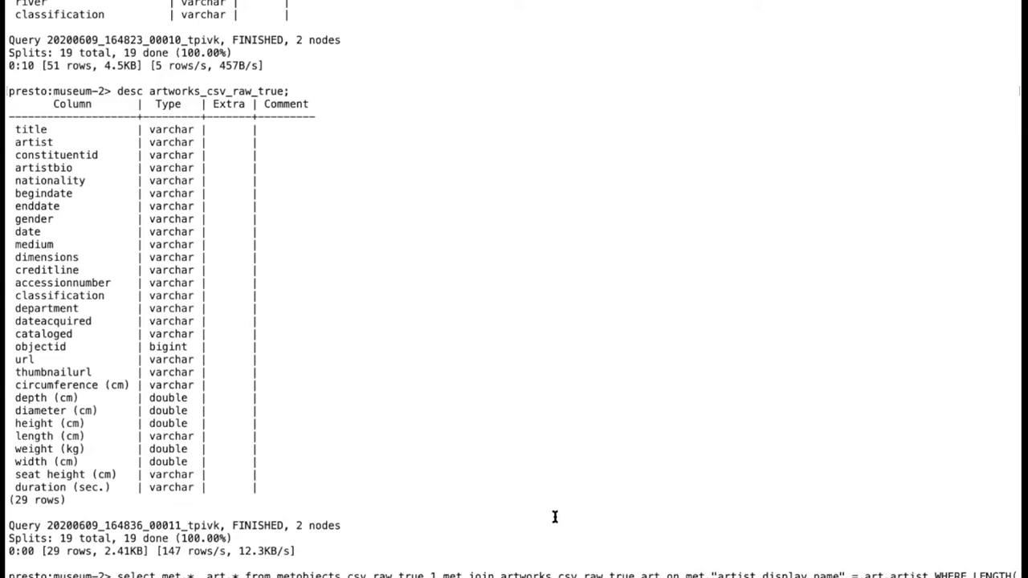
mouse_move(104, 572)
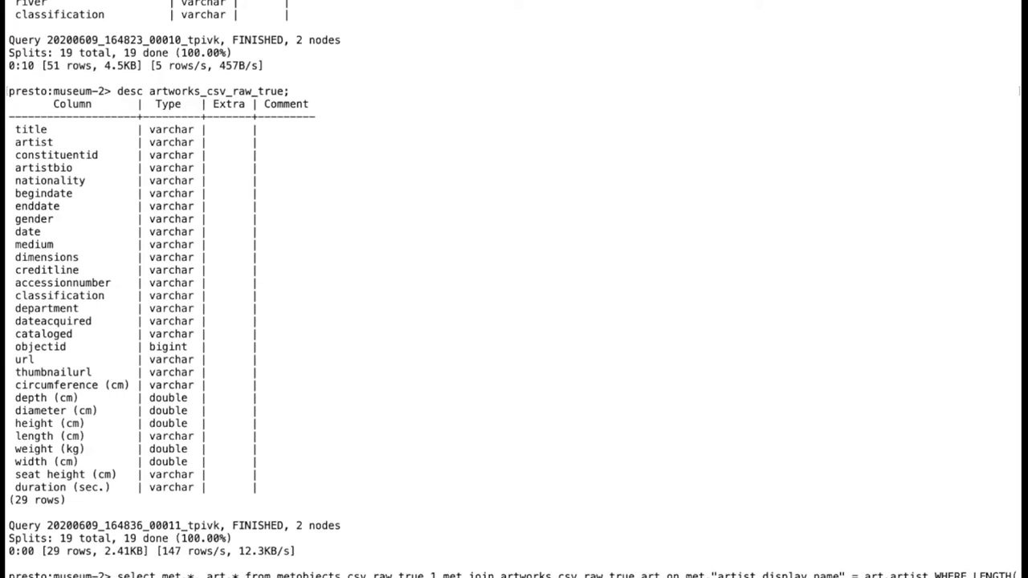
scroll(down, 3)
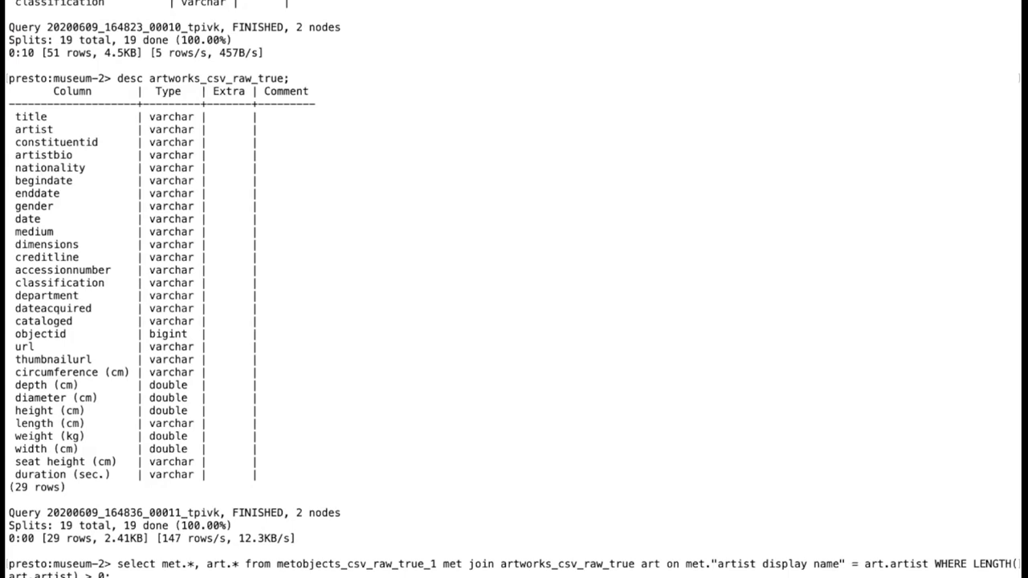
Step: Execute the join and scroll right through the matched rows with artist display names
key(Return)
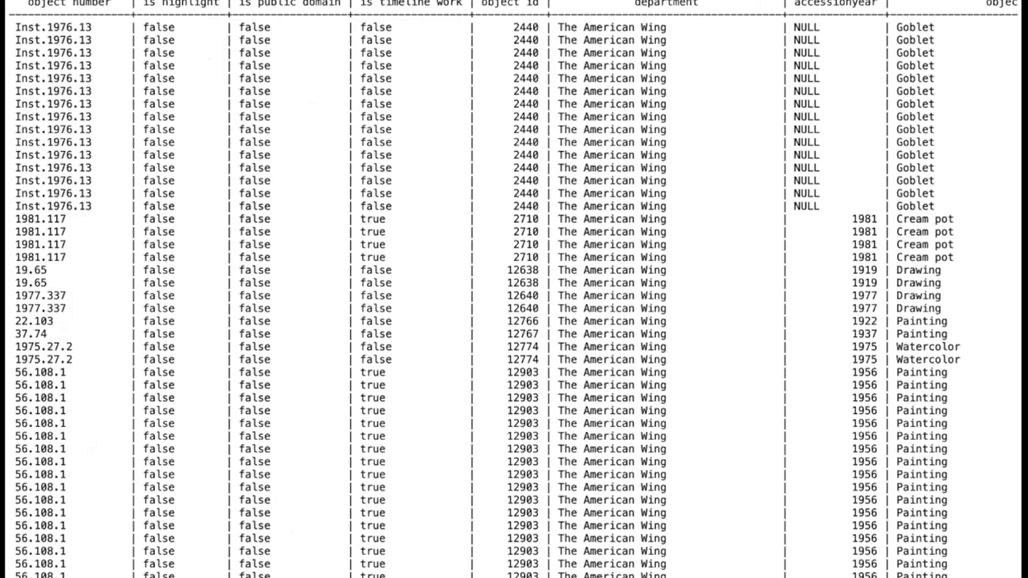
scroll(right, 3)
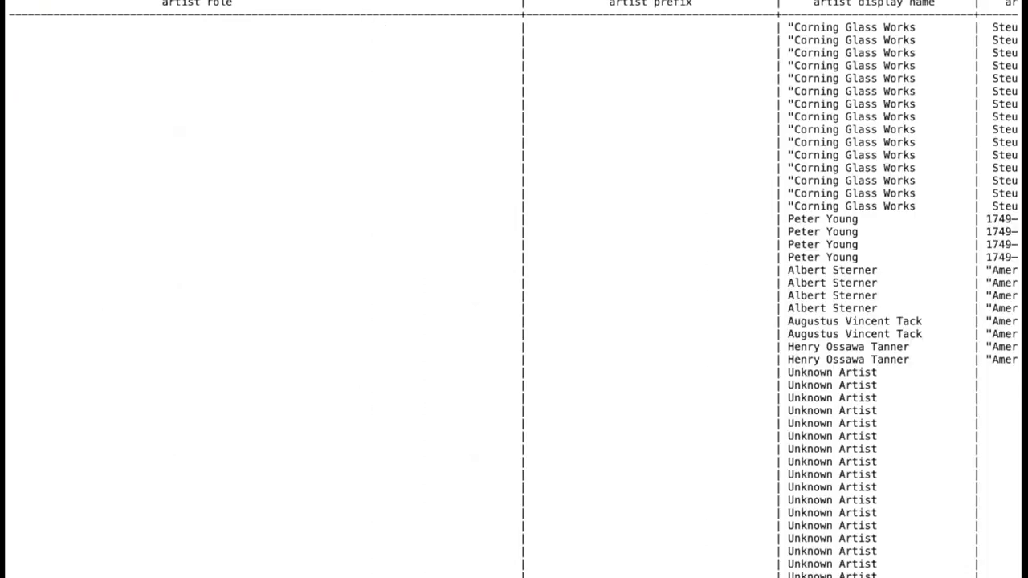
scroll(right, 3)
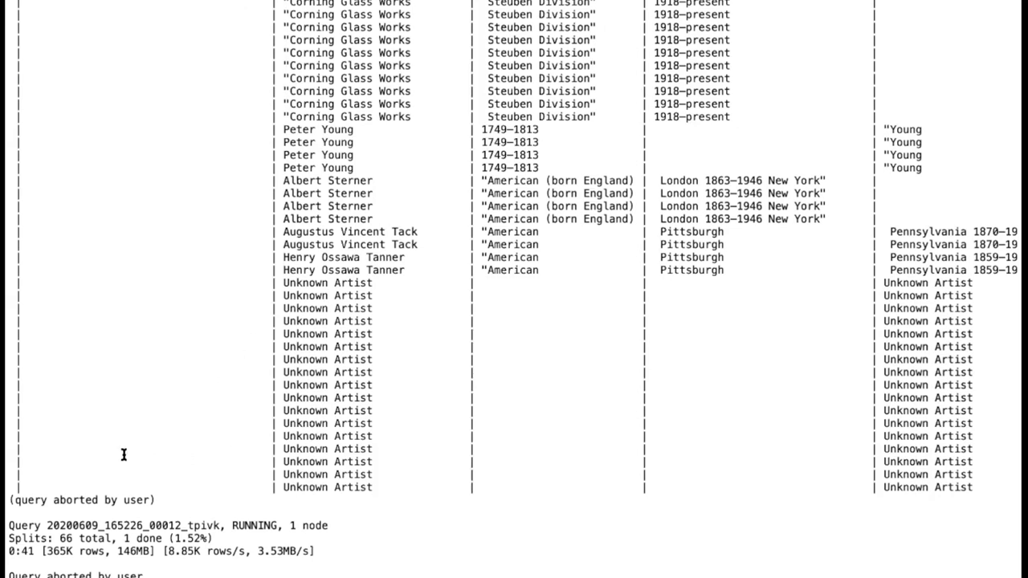
mouse_move(610, 34)
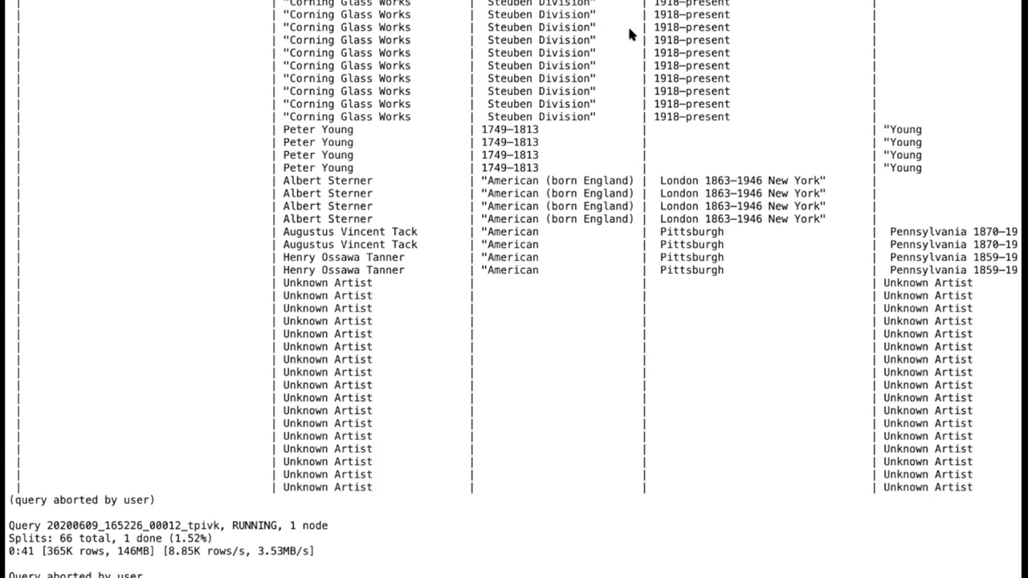